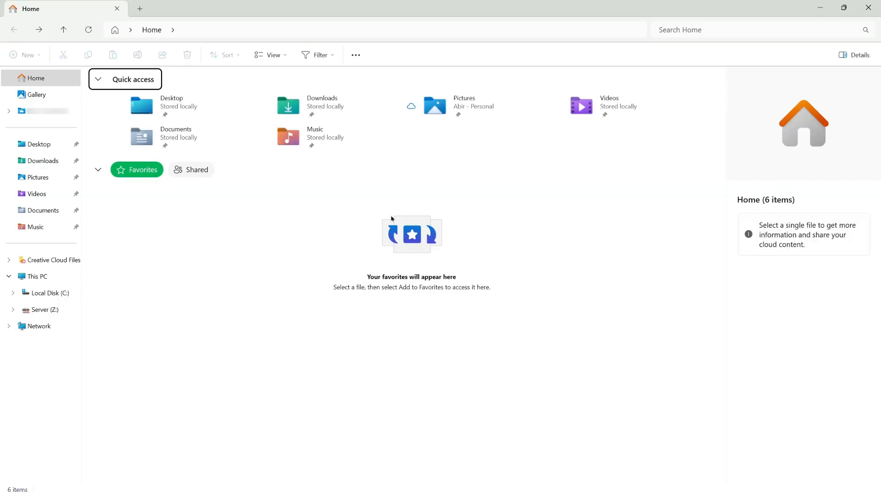
pyautogui.moveTo(536, 258)
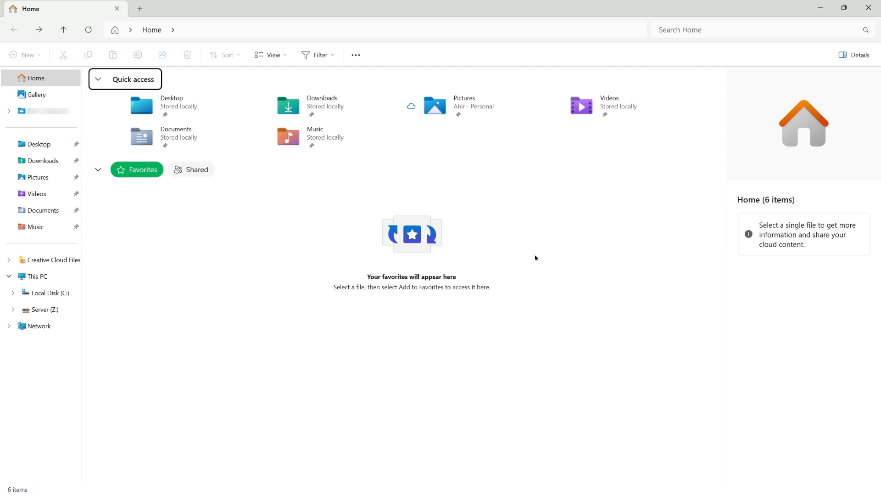
pyautogui.moveTo(82, 279)
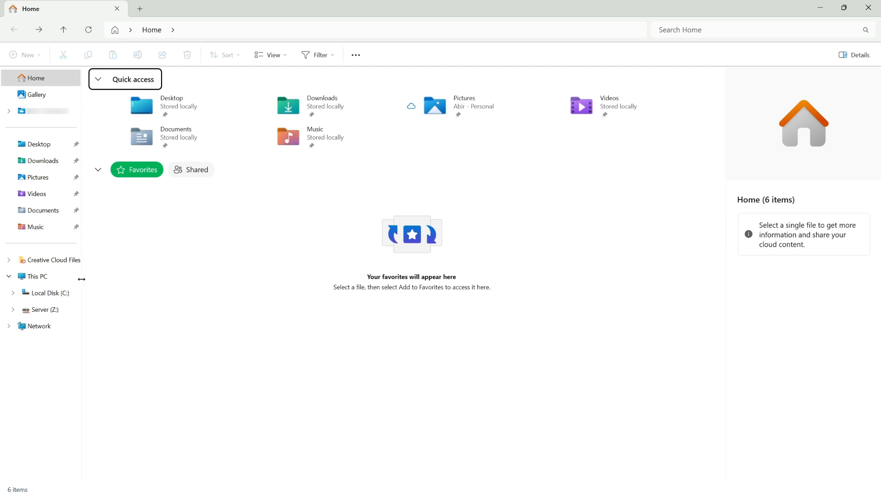
# - Try opening the disconnected Server (Z:) drive from This PC twice, dismissing each reconnection error
pyautogui.click(35, 276)
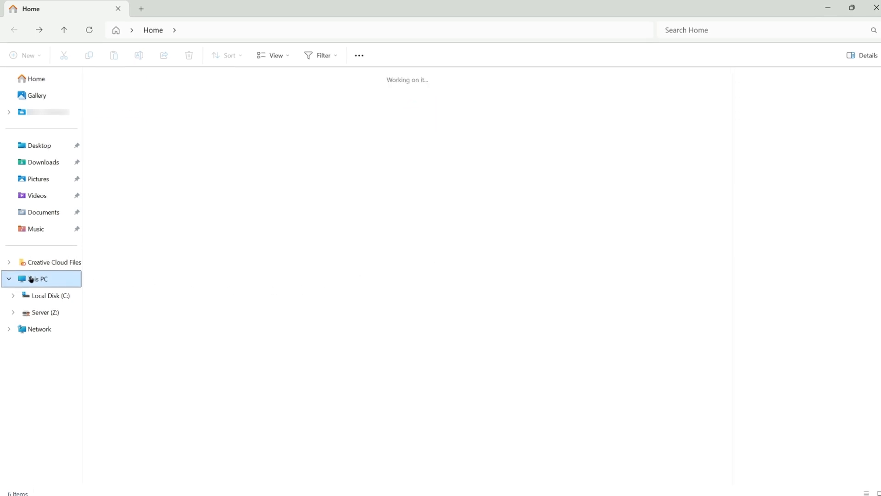
pyautogui.click(36, 279)
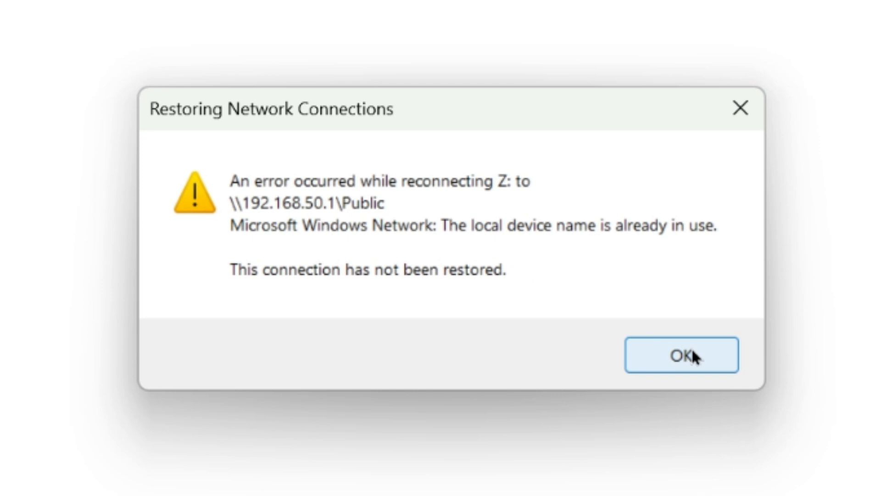
pyautogui.click(682, 355)
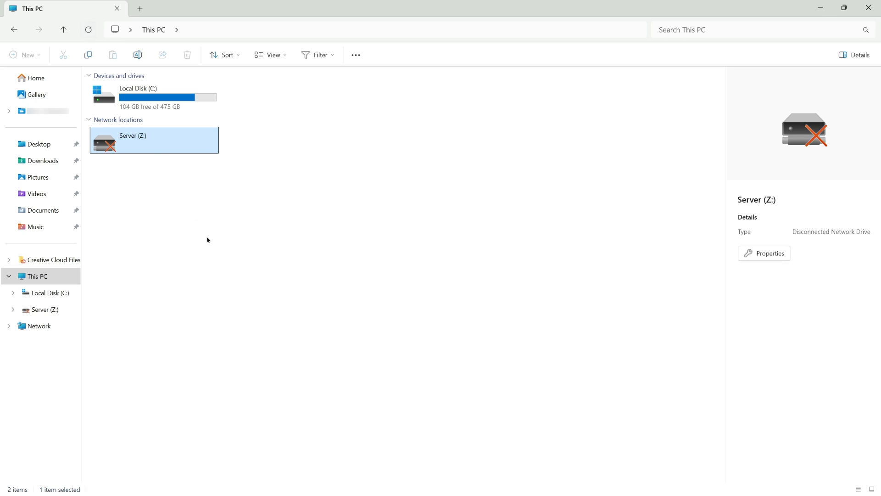
pyautogui.click(207, 239)
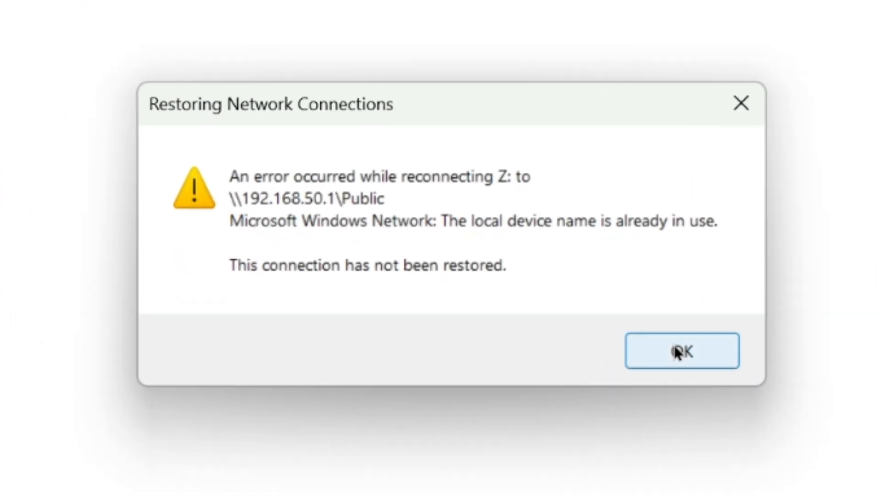
pyautogui.click(679, 351)
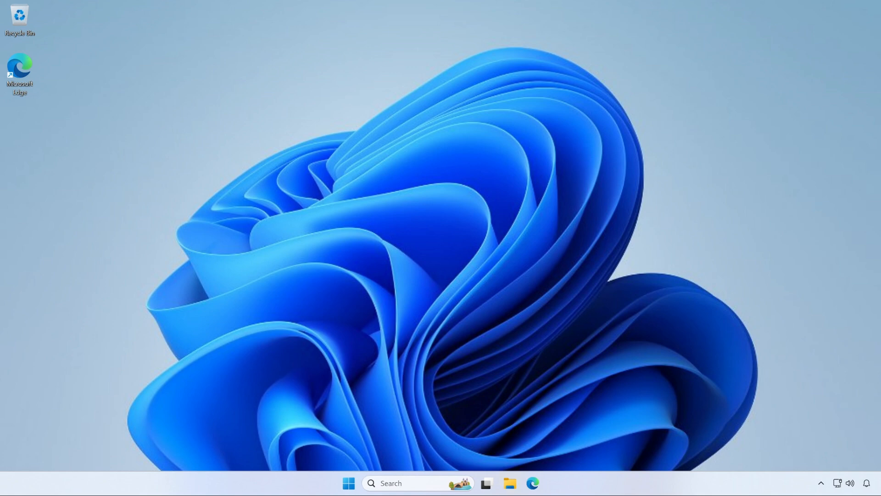
pyautogui.moveTo(482, 167)
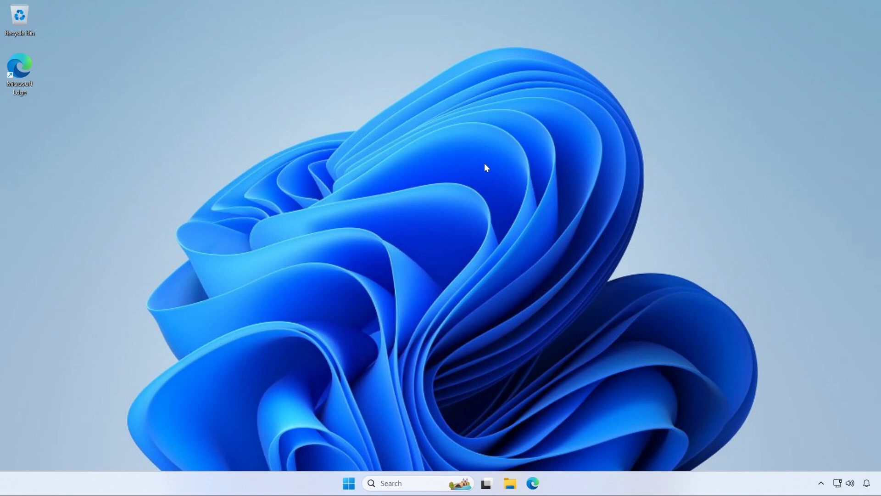
pyautogui.moveTo(448, 188)
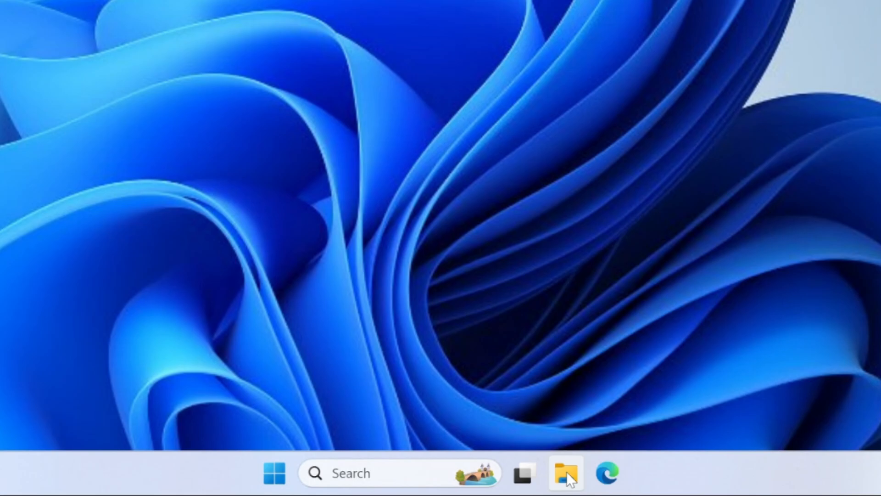
# - Reopen File Explorer on This PC to see Local Disk (C:) and the disconnected Public (Z:) drive
pyautogui.click(564, 474)
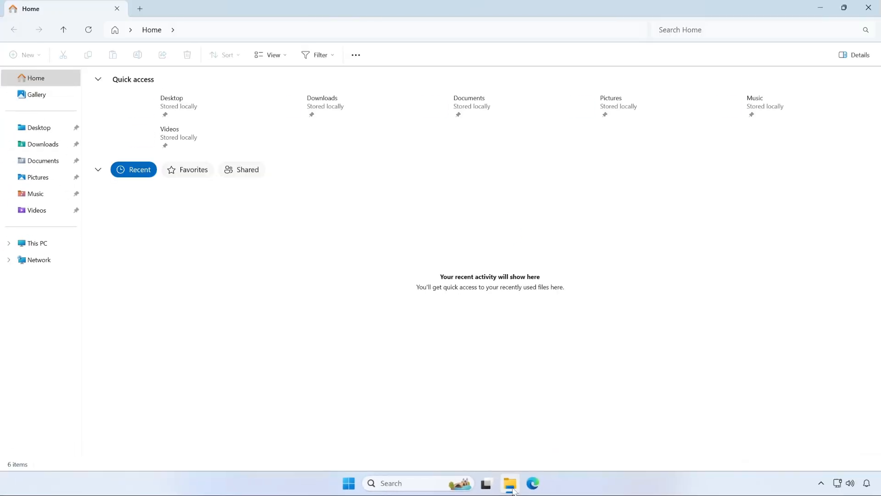
pyautogui.click(35, 242)
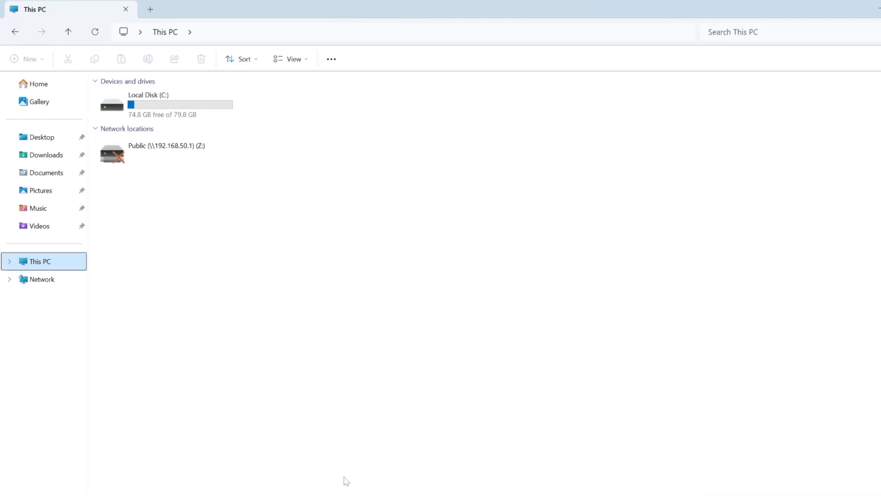
pyautogui.moveTo(190, 465)
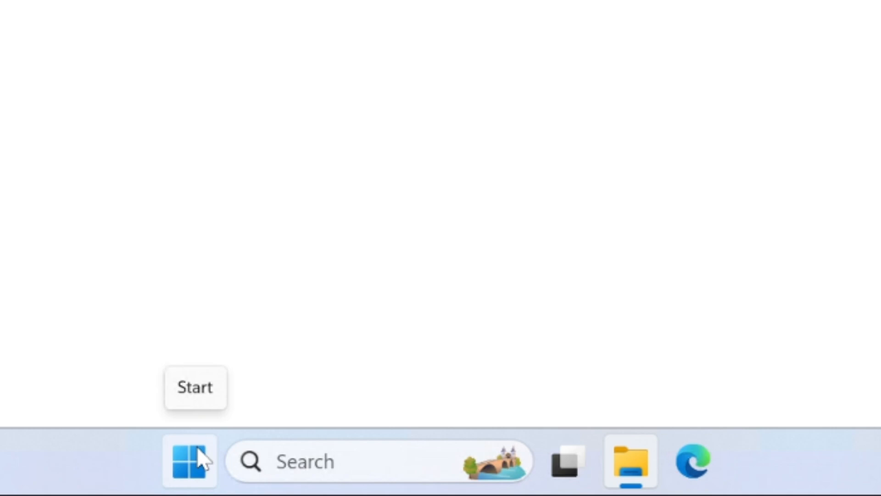
# - Launch Windows PowerShell (Admin) from the Start button's context menu
pyautogui.rightClick(189, 466)
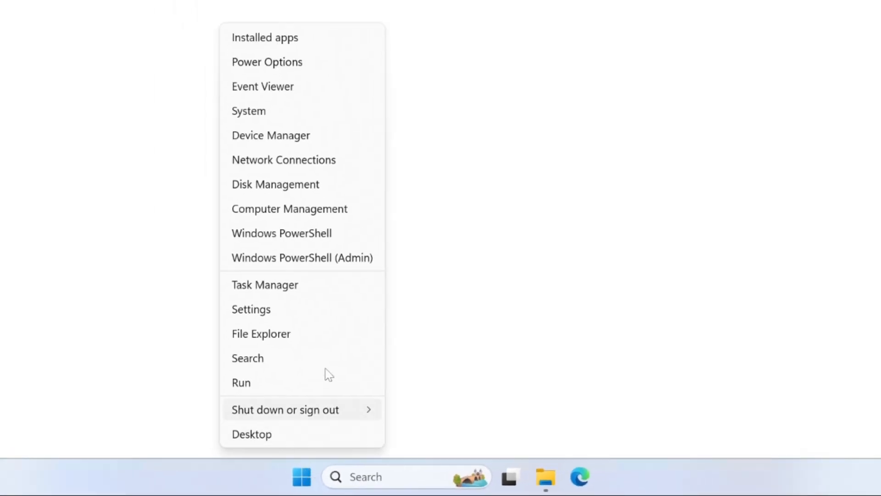
pyautogui.click(281, 233)
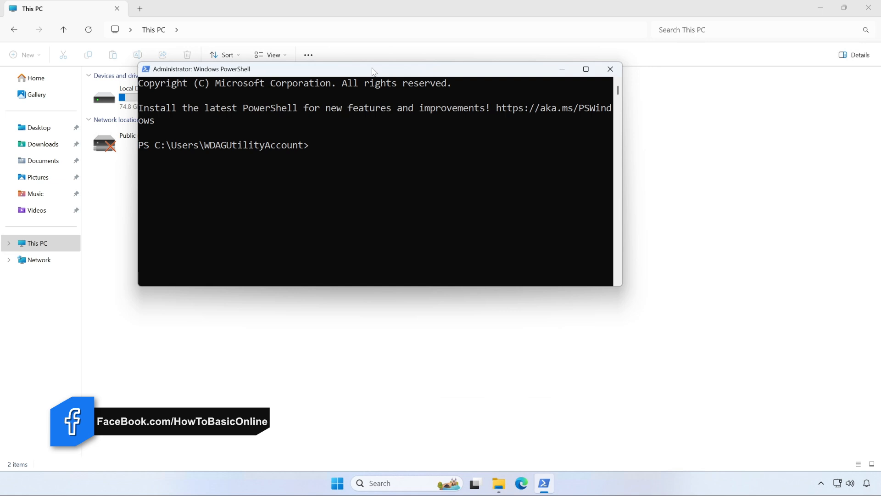
# - Move the PowerShell window aside and run 'net use Z: /delete' to remove drive Z:
pyautogui.moveTo(370, 69); pyautogui.dragTo(456, 151)
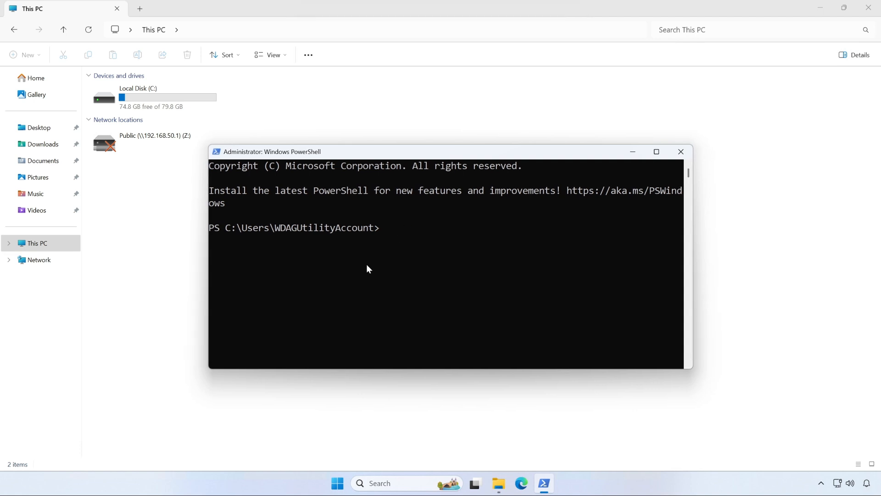
pyautogui.write('net')
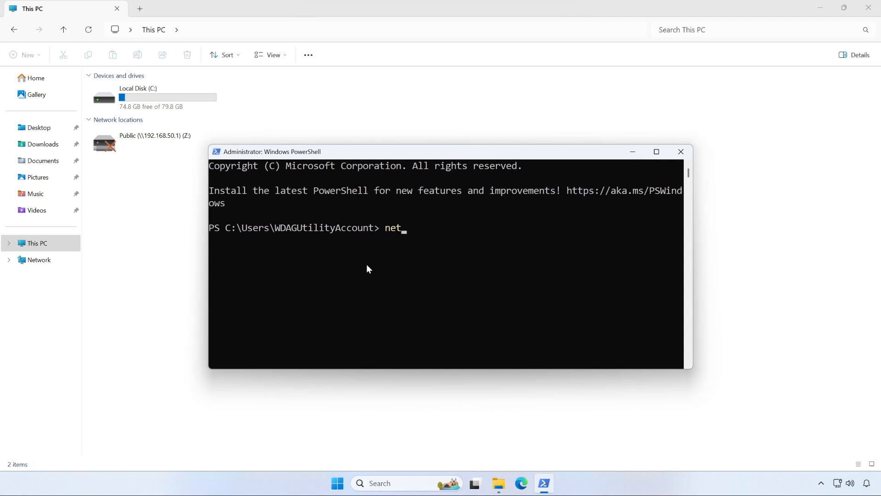
pyautogui.write('use')
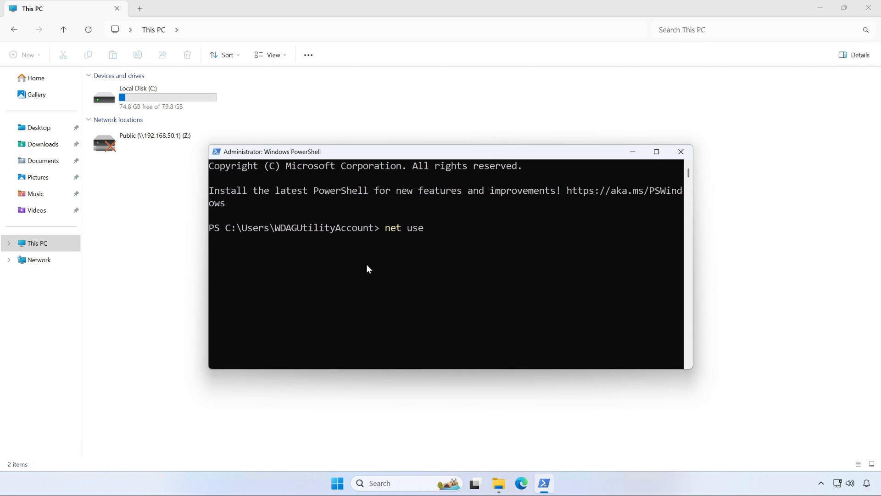
pyautogui.click(155, 149)
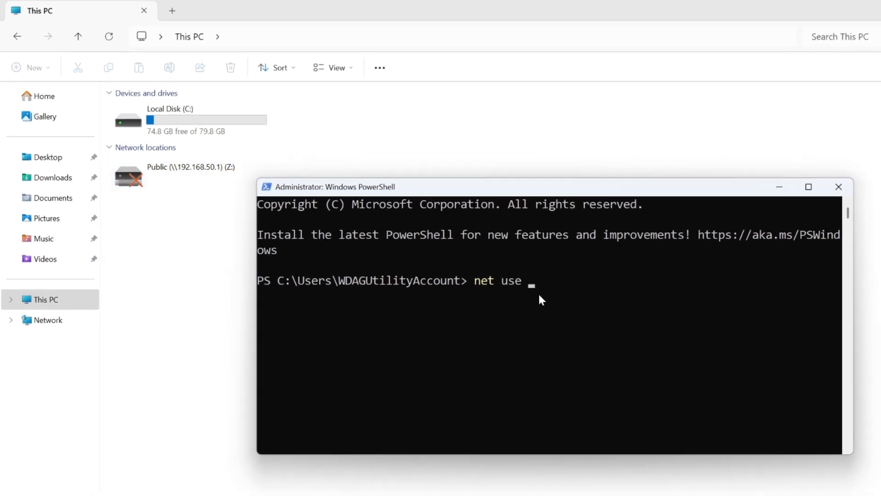
pyautogui.moveTo(541, 309)
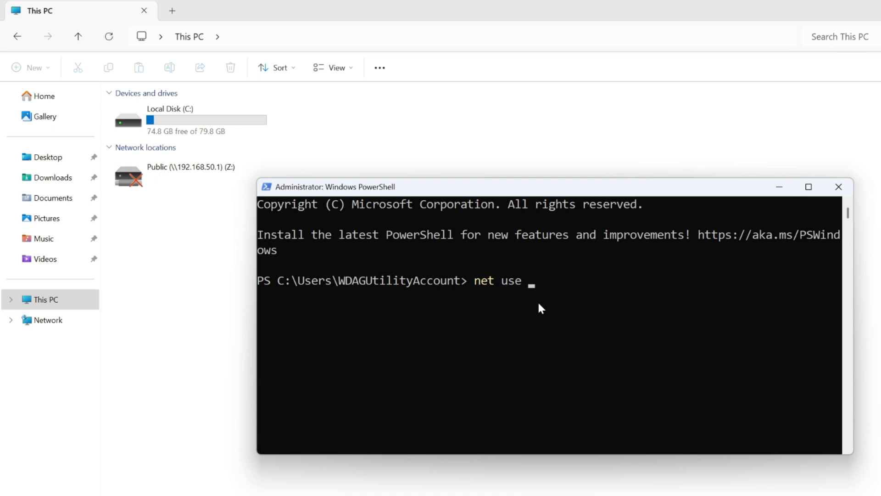
pyautogui.write('Z')
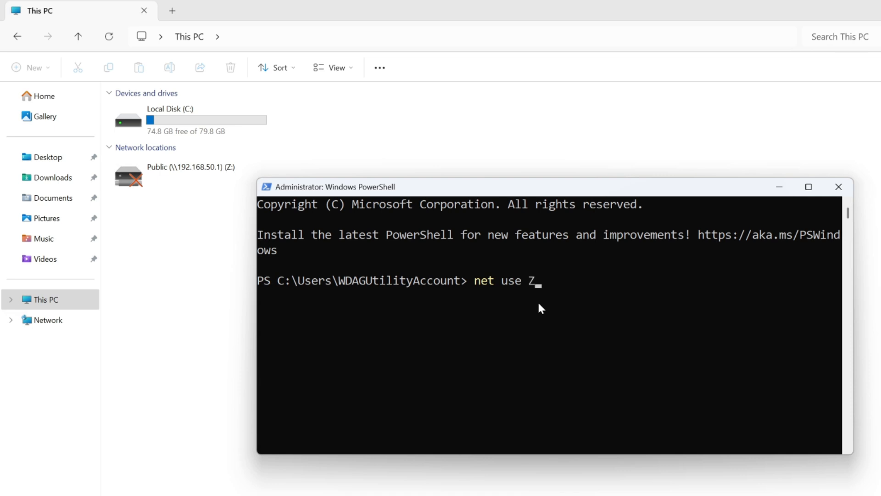
pyautogui.write(':')
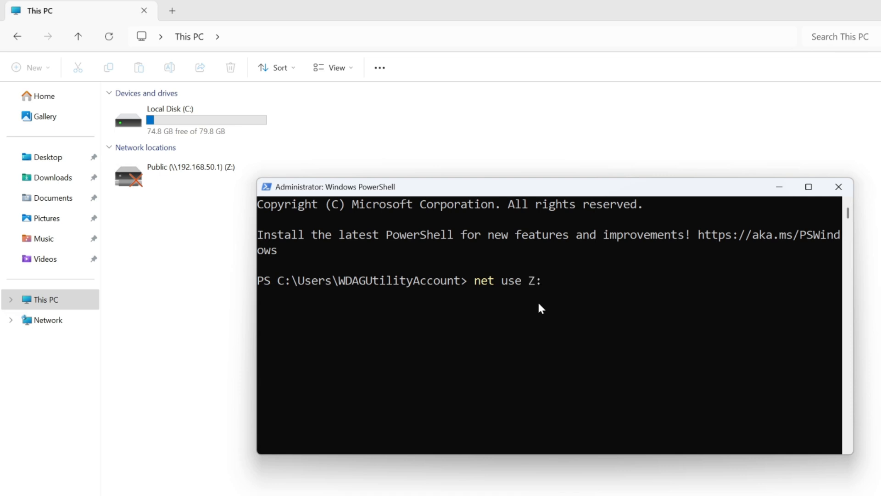
pyautogui.write('/')
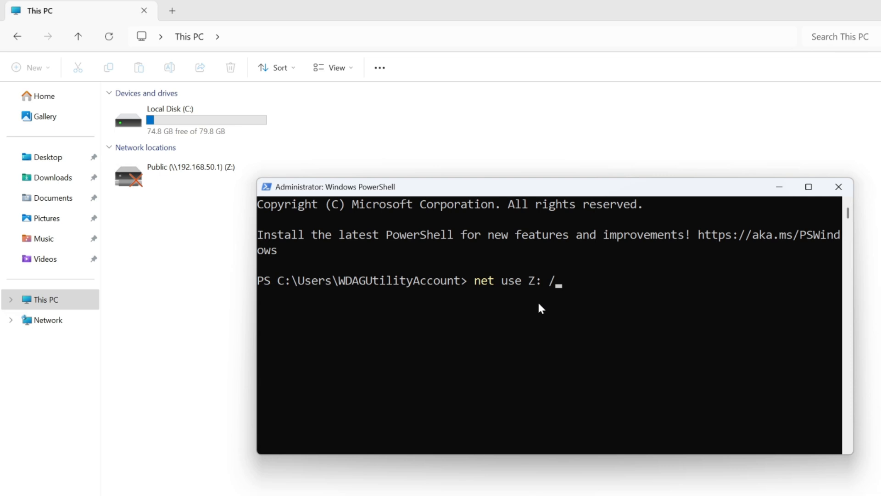
pyautogui.write('del')
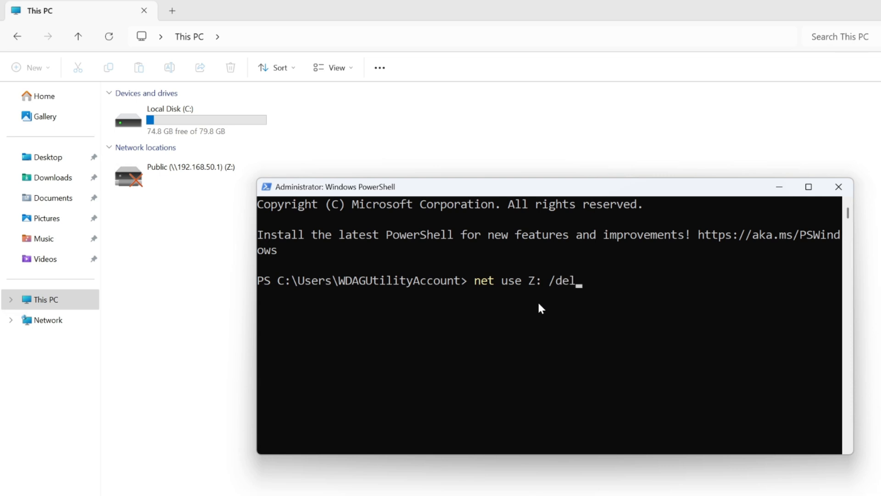
pyautogui.write('ete')
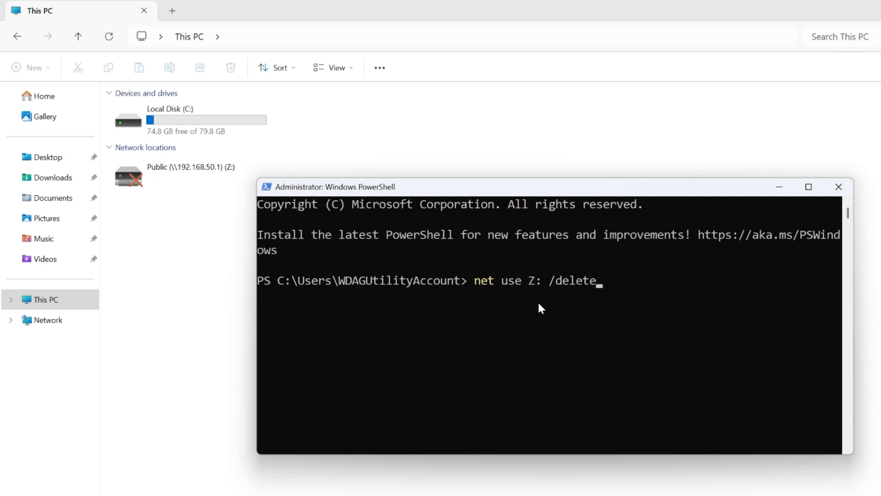
pyautogui.press('Enter')
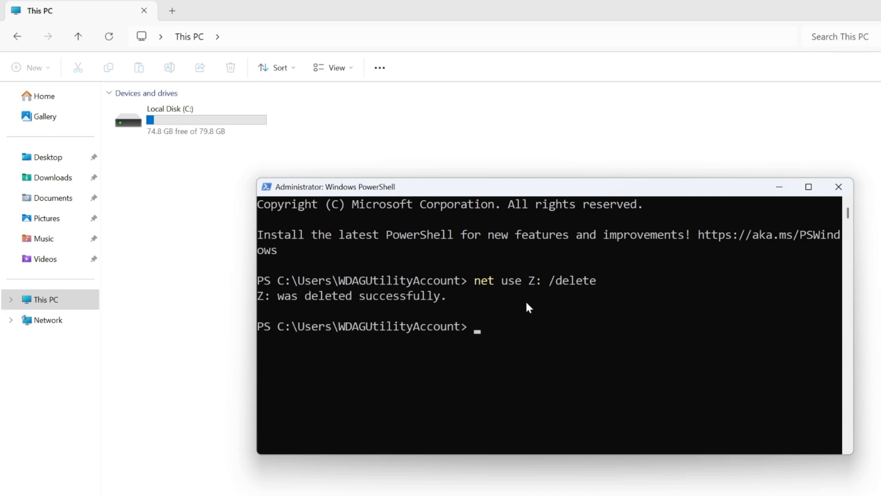
pyautogui.moveTo(543, 305)
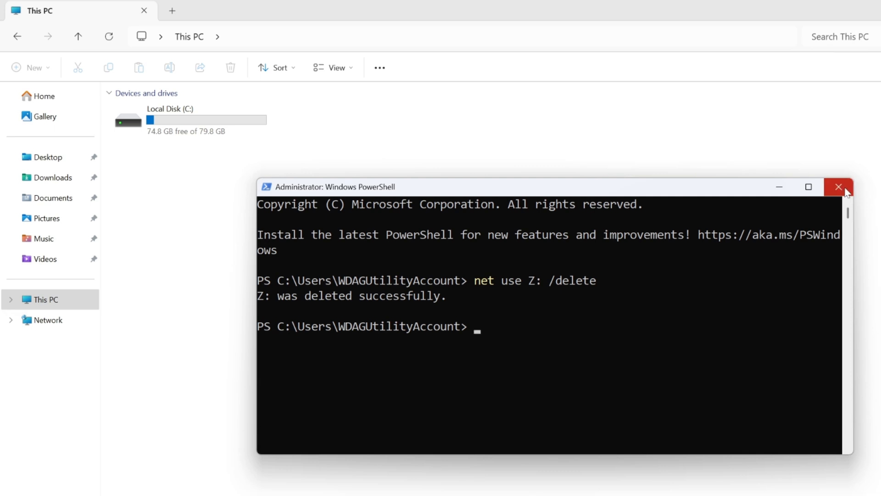
# - Close PowerShell and sign in to \\192.168.50.1 with network credentials to see Private and Public
pyautogui.click(837, 187)
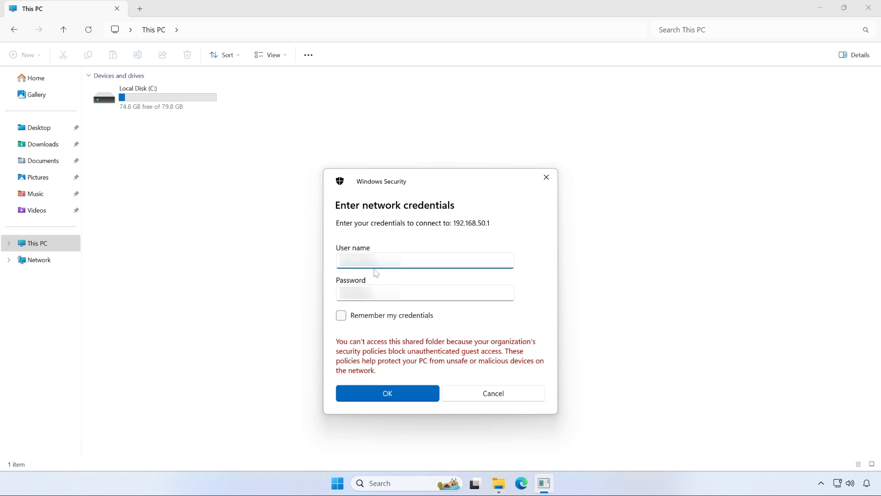
pyautogui.moveTo(528, 269)
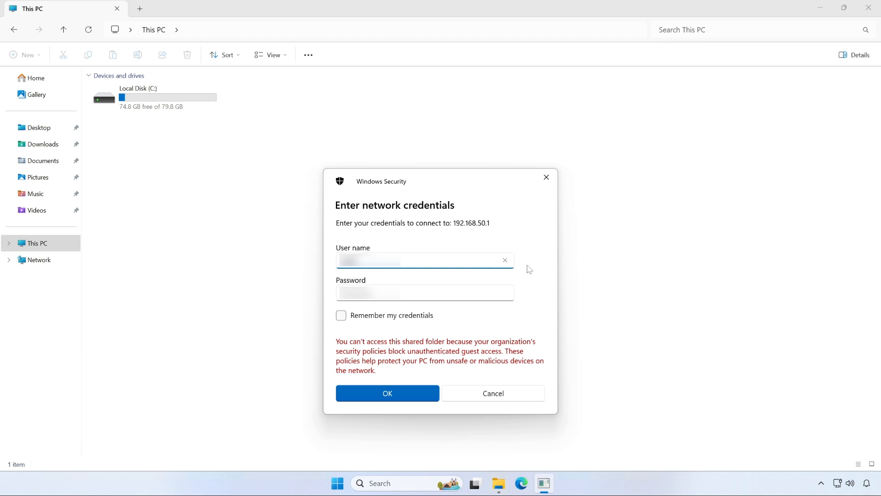
pyautogui.click(425, 292)
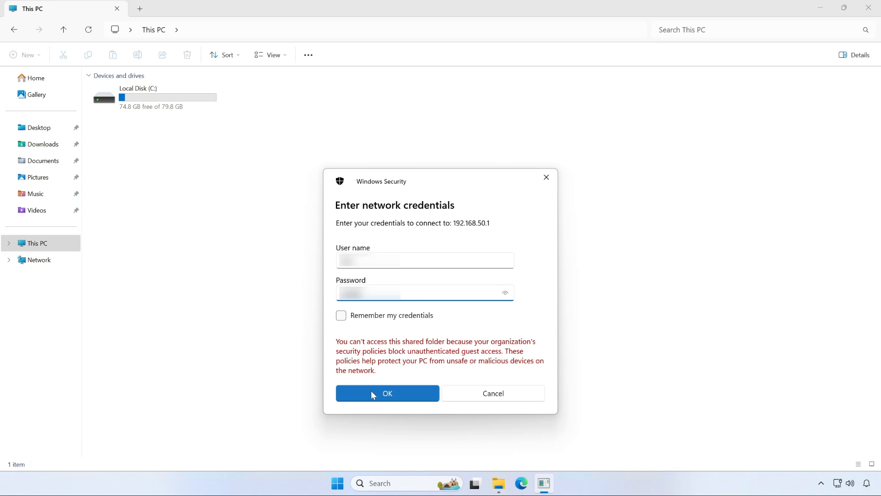
pyautogui.click(387, 393)
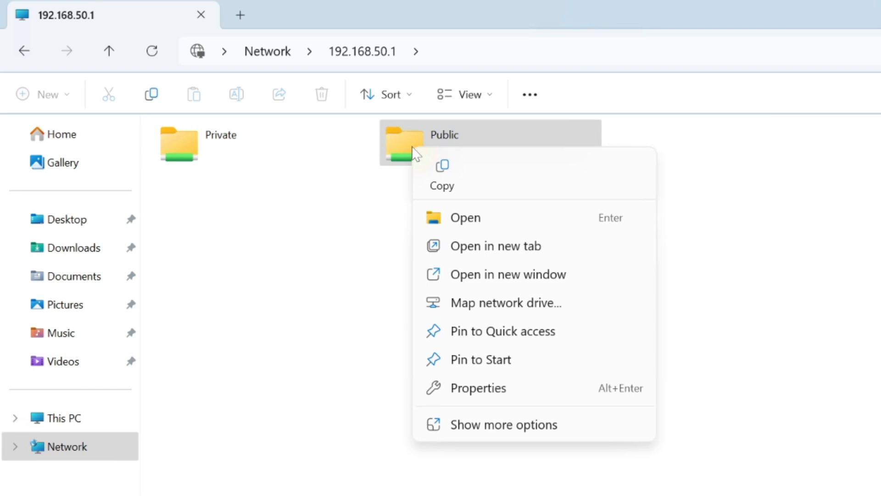
pyautogui.moveTo(417, 166)
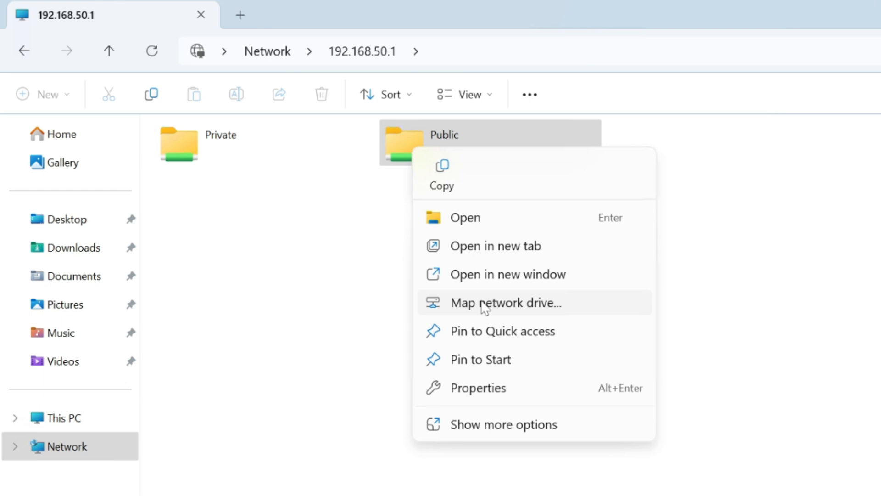
# - Map the Public share on 192.168.50.1 as network drive Z: and finish the wizard
pyautogui.click(496, 303)
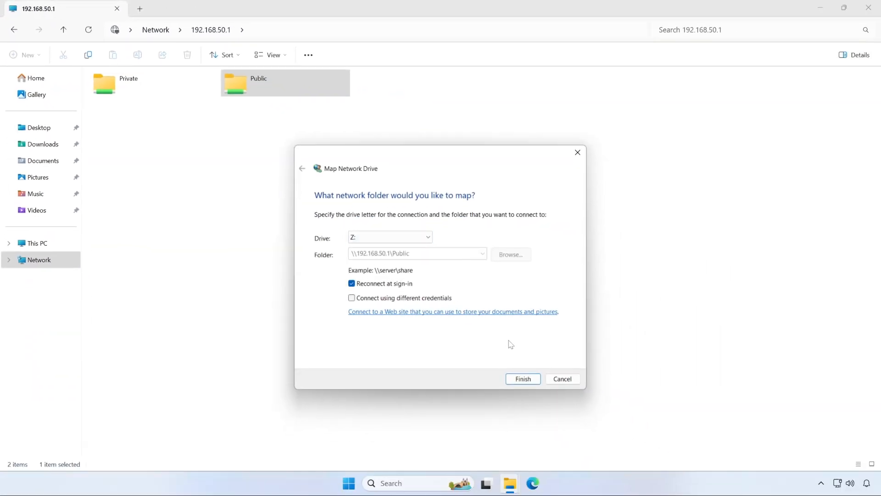
pyautogui.click(523, 379)
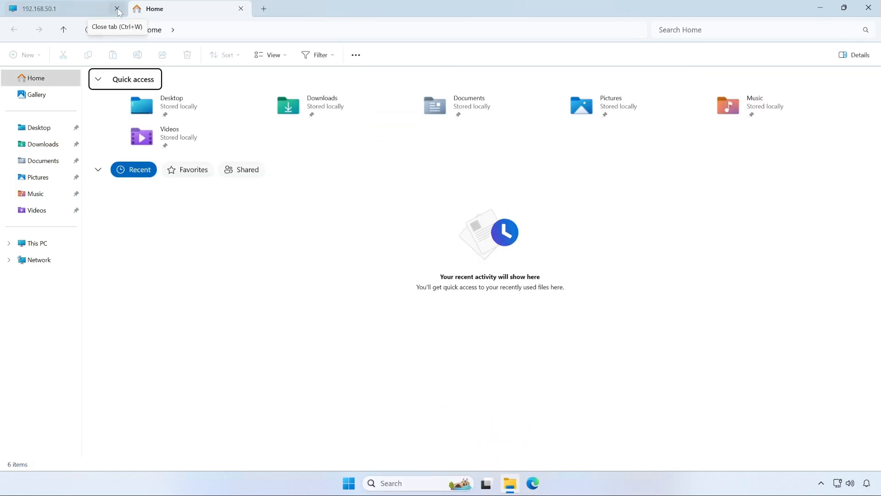
# - Disconnect Public (Z:) from This PC, then go back to \\192.168.50.1 in the address bar
pyautogui.click(119, 9)
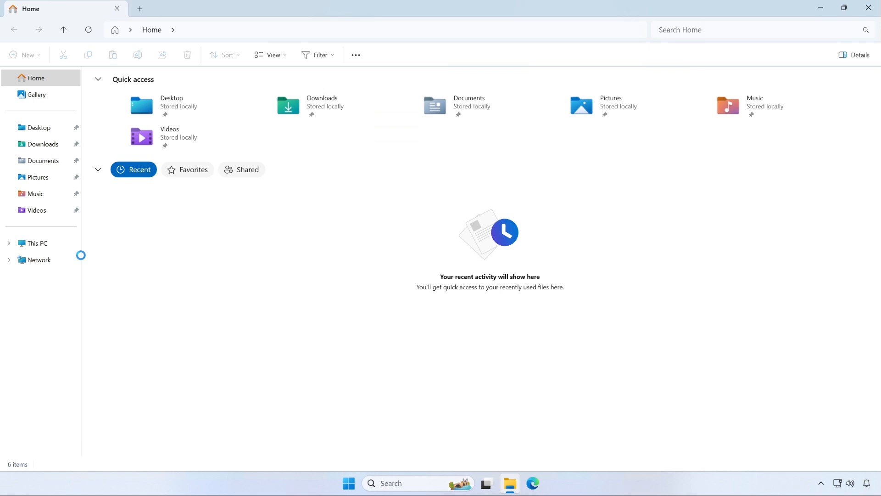
pyautogui.click(37, 243)
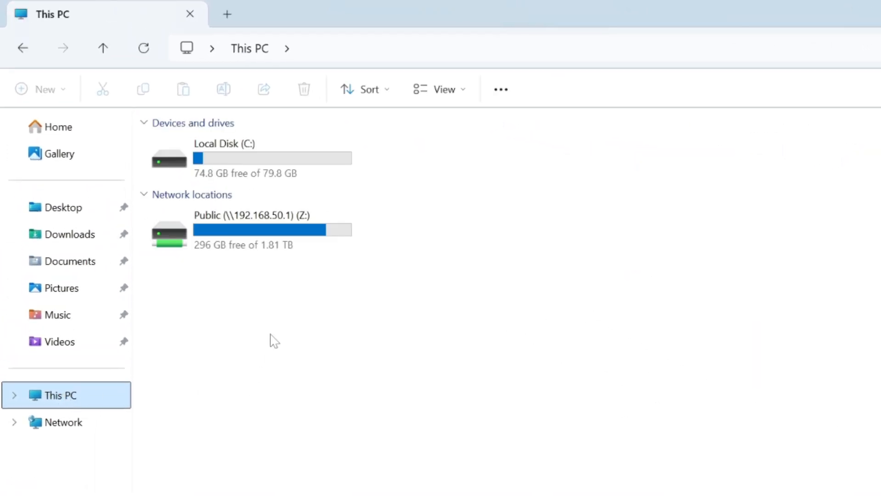
pyautogui.moveTo(330, 264)
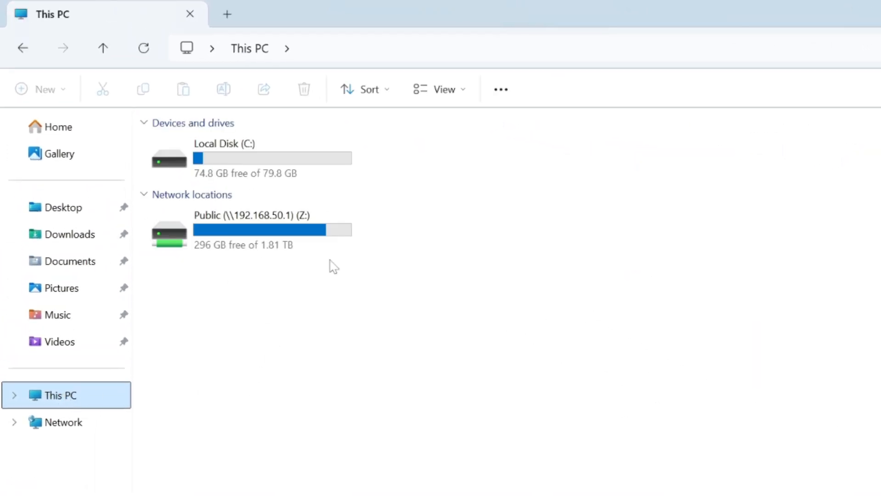
pyautogui.click(247, 229)
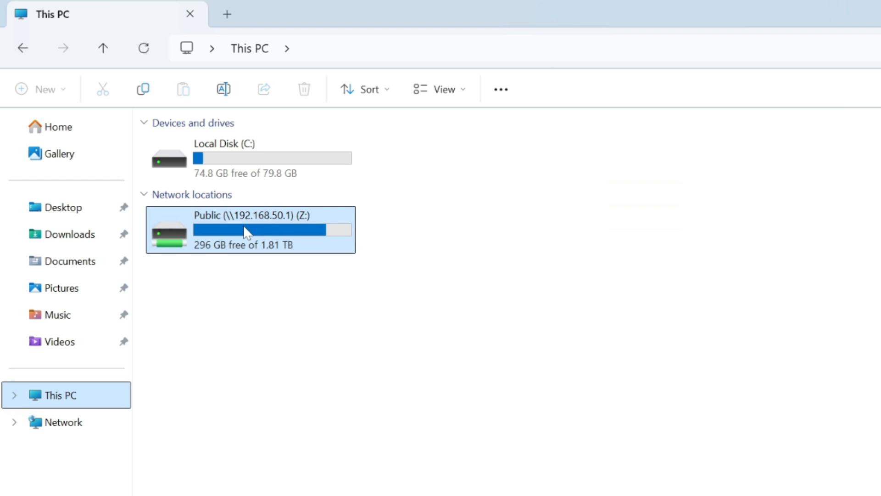
pyautogui.rightClick(246, 230)
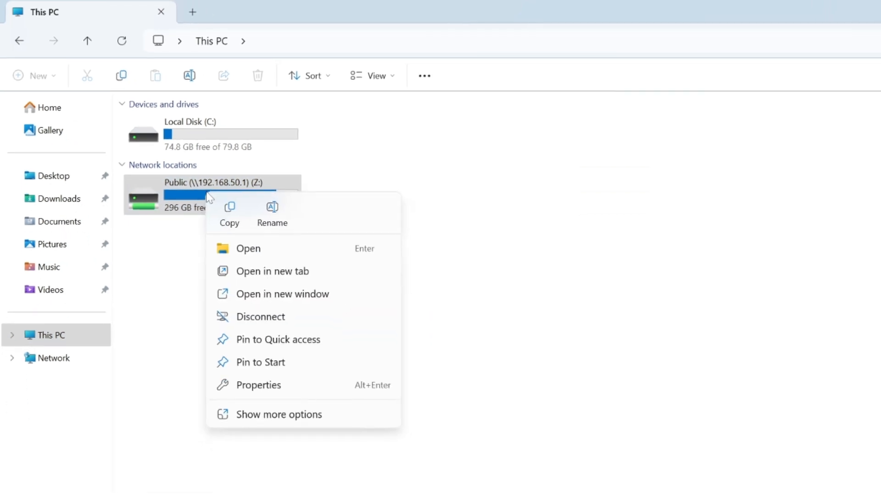
pyautogui.moveTo(260, 327)
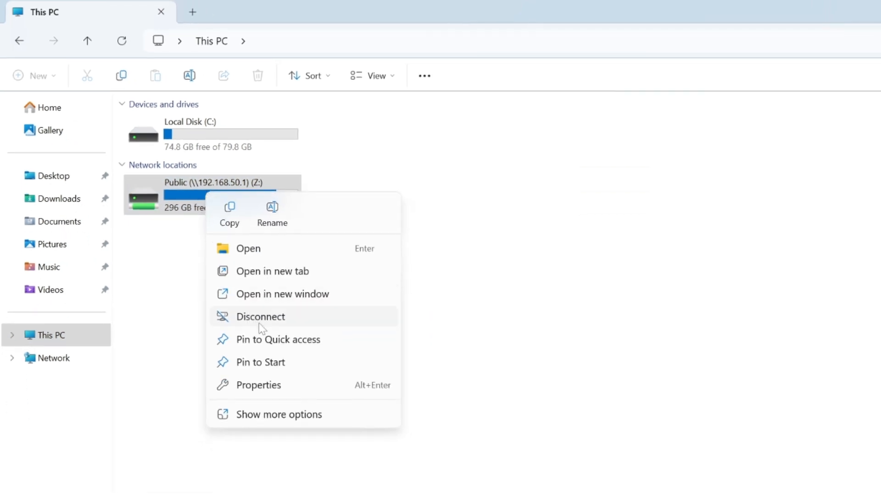
pyautogui.moveTo(279, 422)
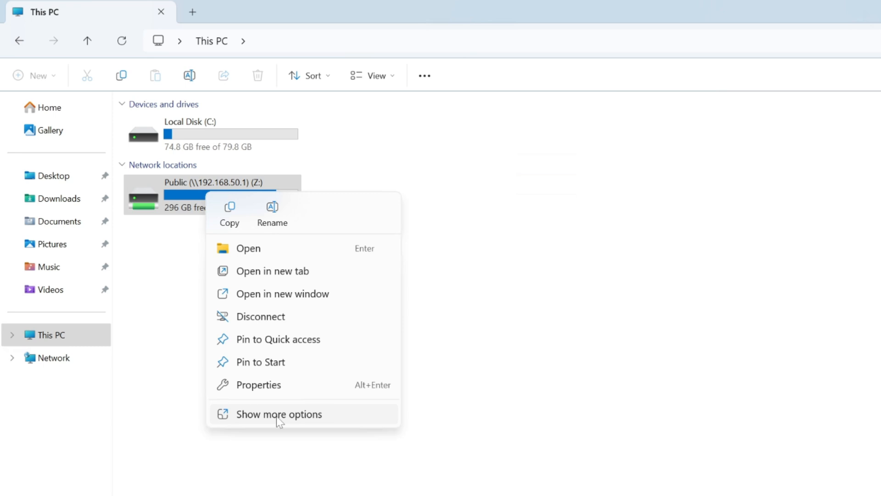
pyautogui.click(278, 414)
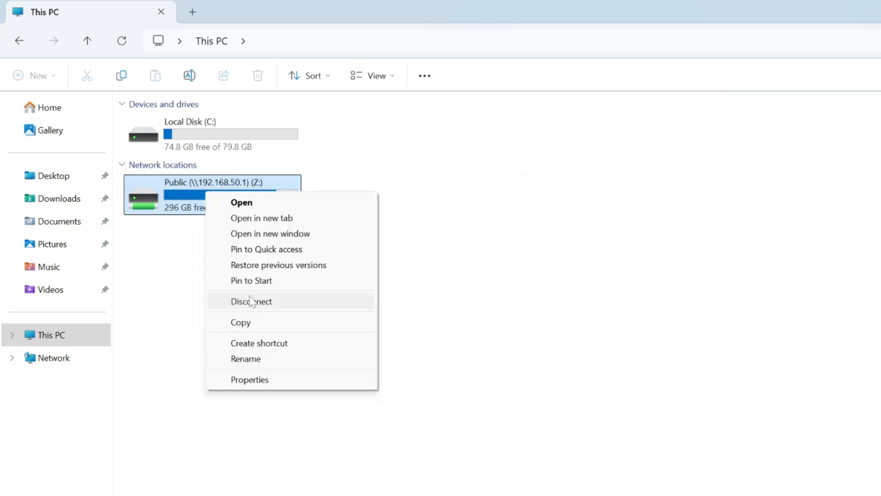
pyautogui.moveTo(254, 309)
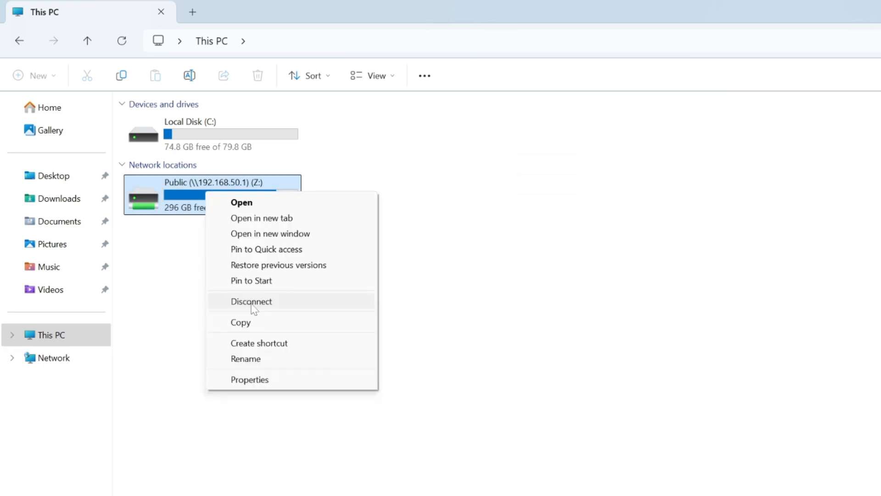
pyautogui.click(251, 301)
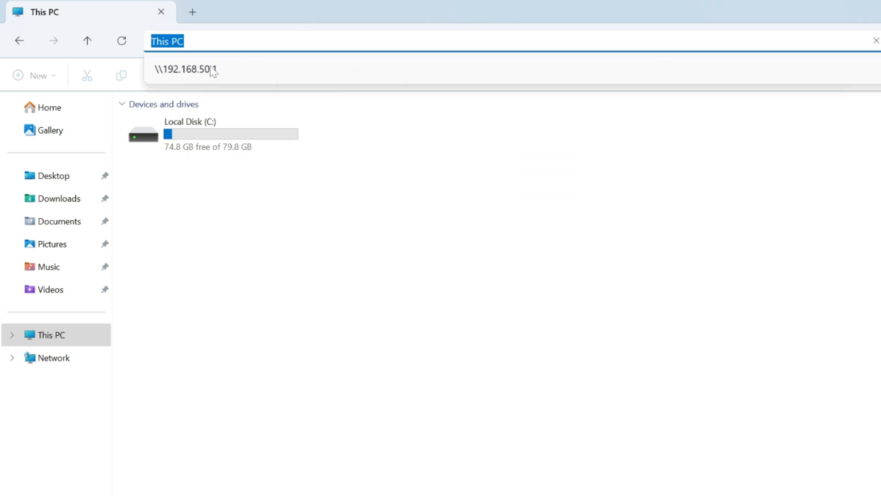
pyautogui.press('Enter')
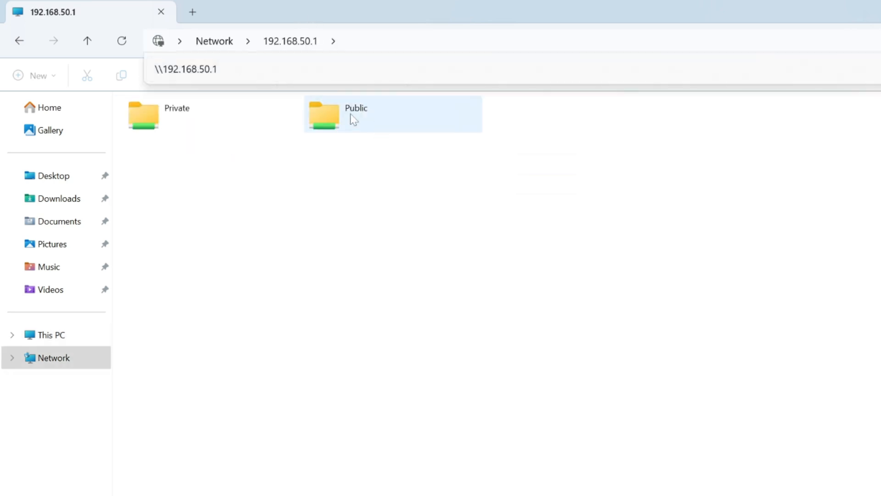